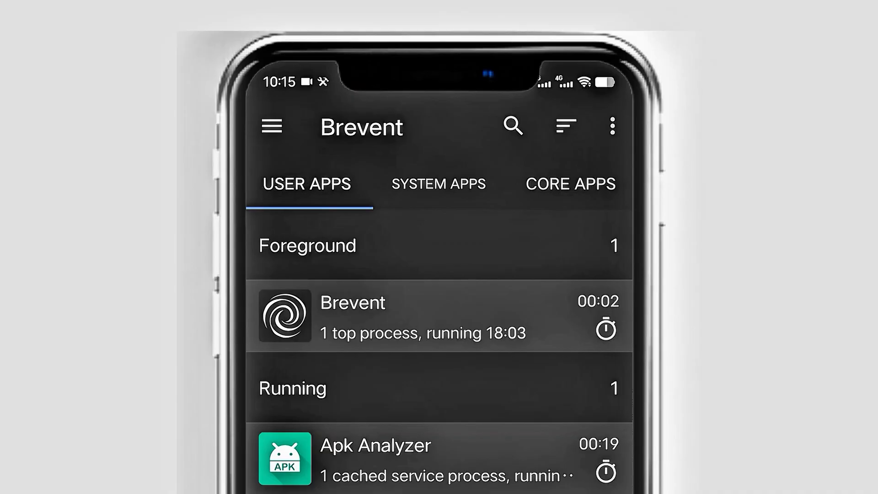
Choose Exec command from Brevent's menu to reach the command entry screen.
{"action": "left_click", "coordinate": [272, 126]}
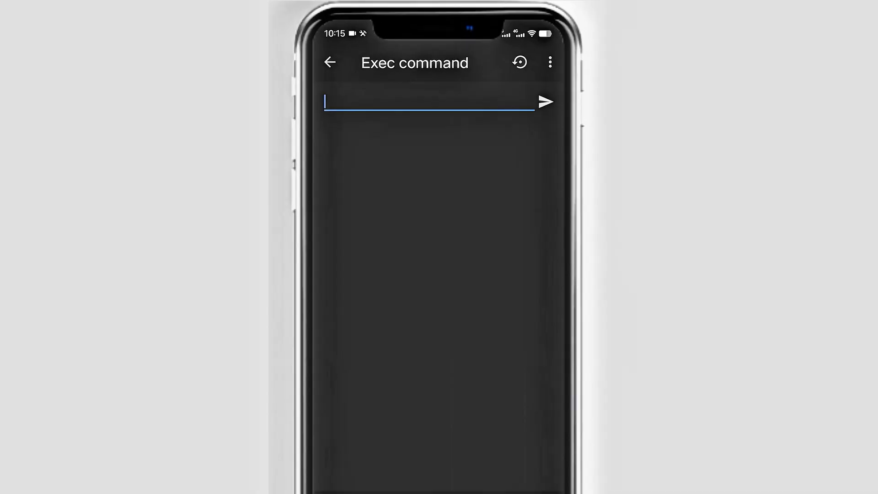
Enter 'cmd package compile --compile-layouts -f', then switch to Apk Analyzer.
{"action": "type", "text": "cmd"}
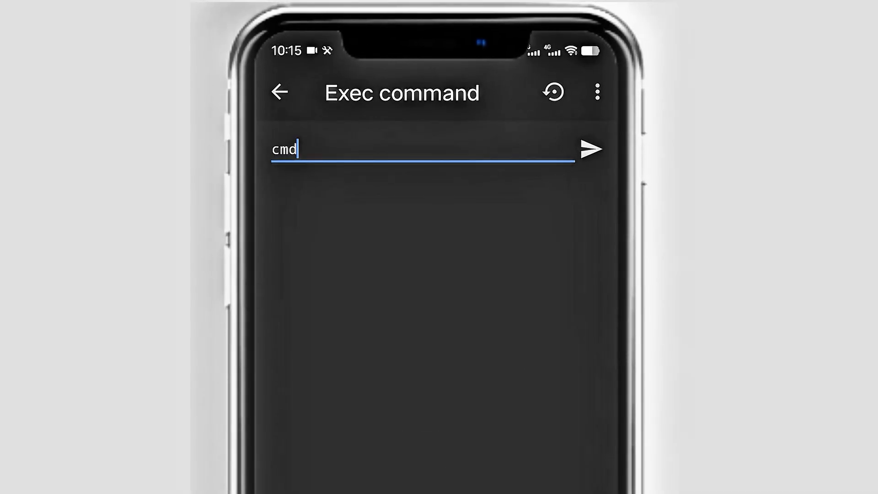
{"action": "type", "text": "package compile"}
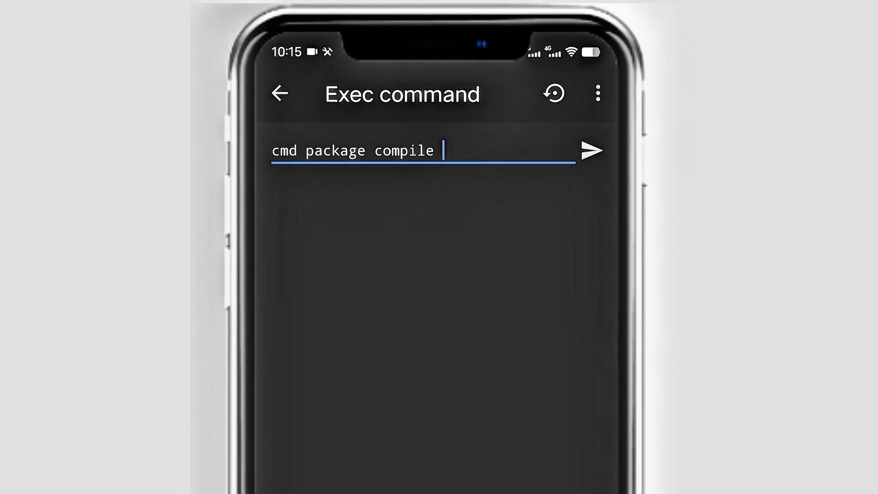
{"action": "type", "text": "--compile"}
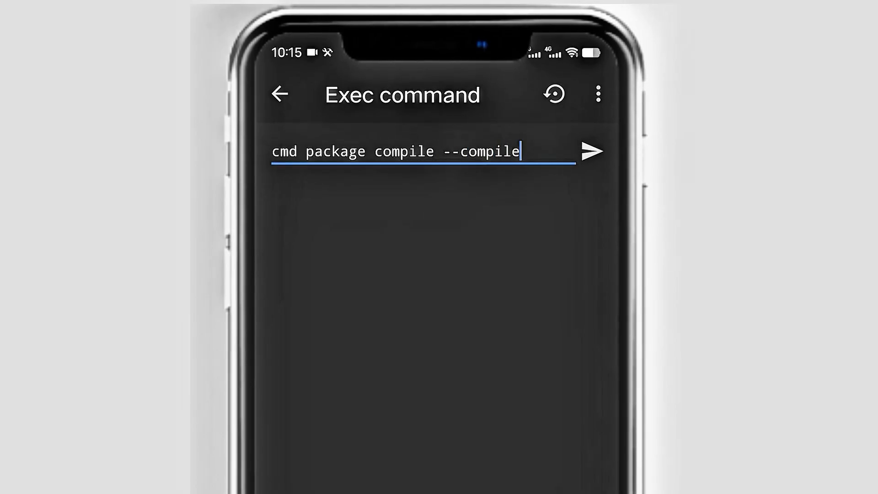
{"action": "type", "text": "-layouts +f"}
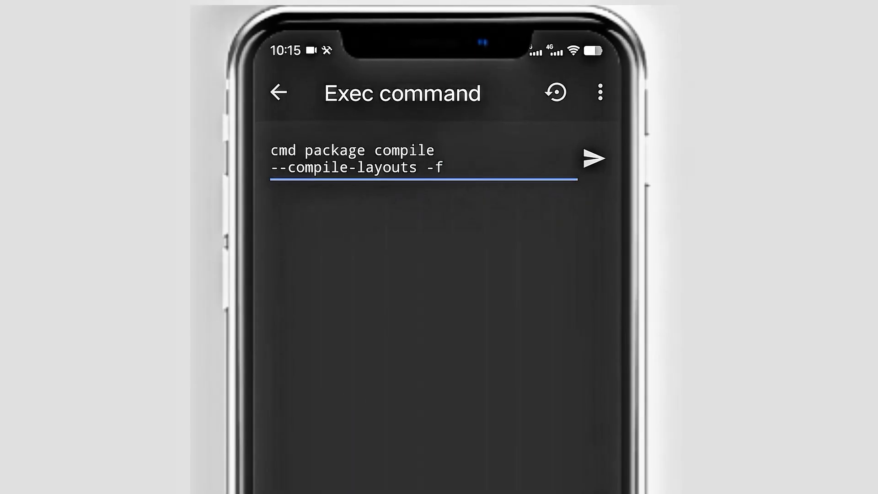
{"action": "left_click", "coordinate": [279, 92]}
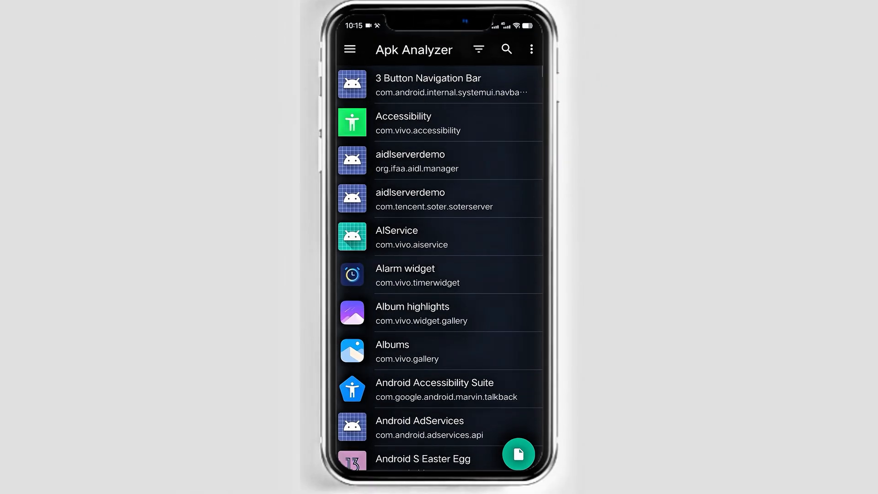
Search Apk Analyzer's installed apps for 'm', clear the search, and return to Brevent.
{"action": "left_click", "coordinate": [478, 50]}
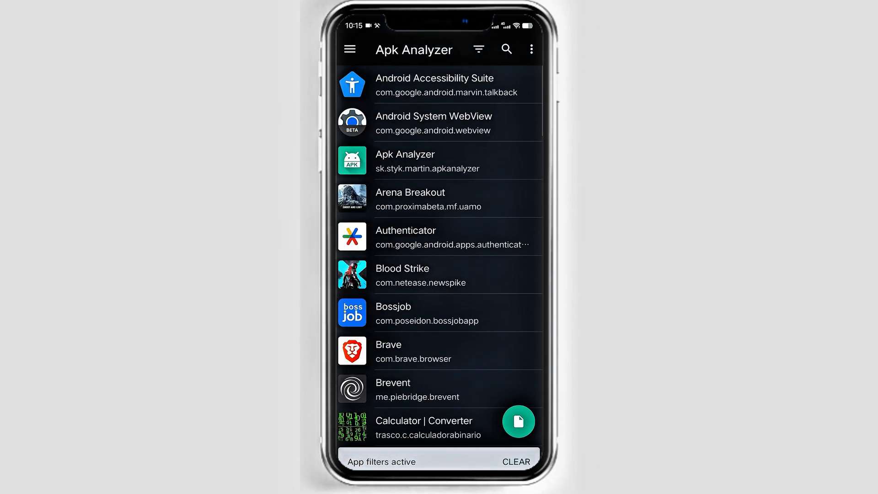
{"action": "left_click", "coordinate": [505, 49]}
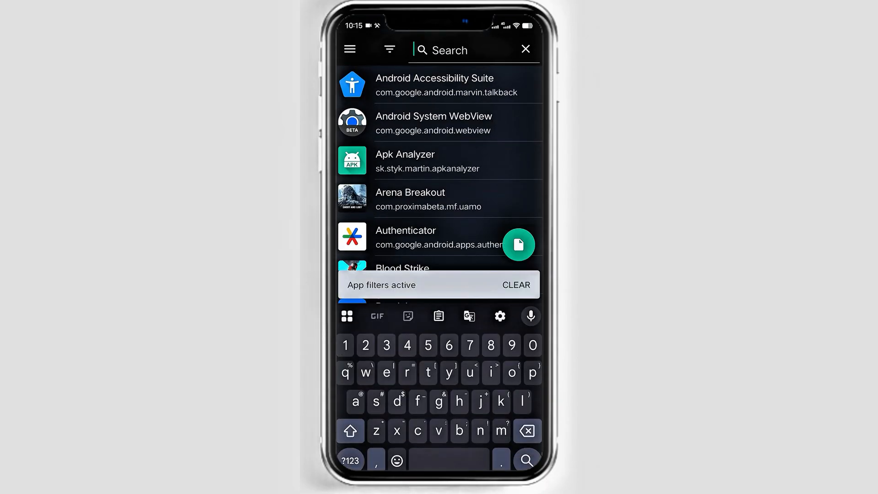
{"action": "type", "text": "m"}
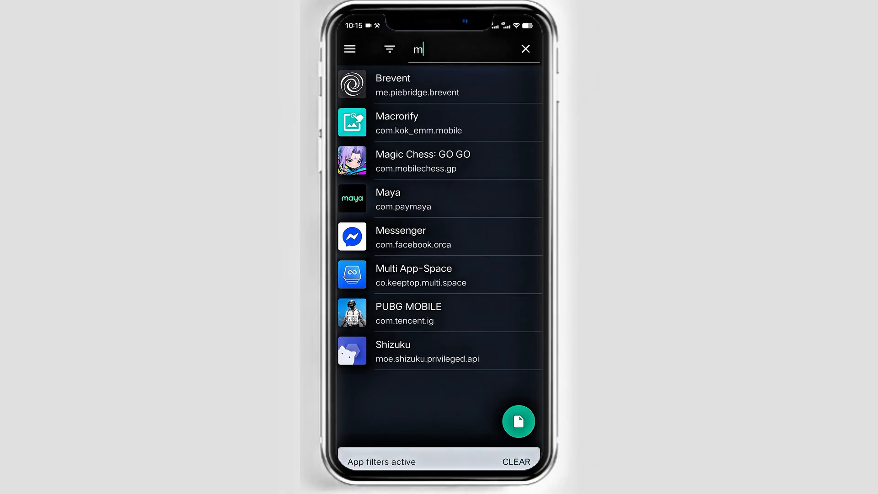
{"action": "left_click", "coordinate": [525, 49]}
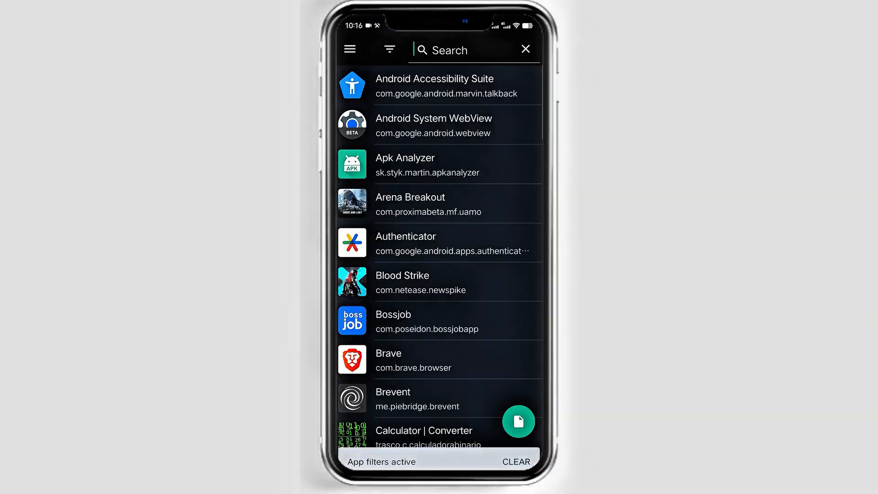
{"action": "left_click", "coordinate": [474, 50]}
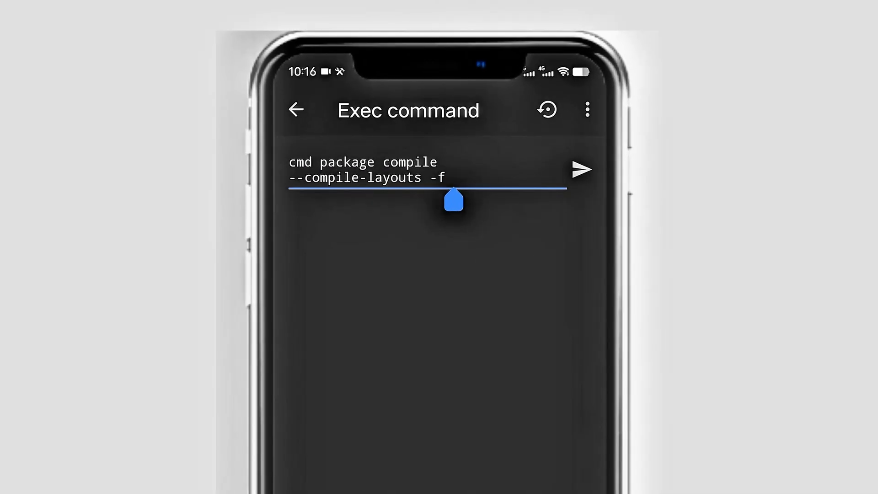
Append 'com.mobile.legends' to the command and send it, getting Success output.
{"action": "type", "text": "com.mobile.legends"}
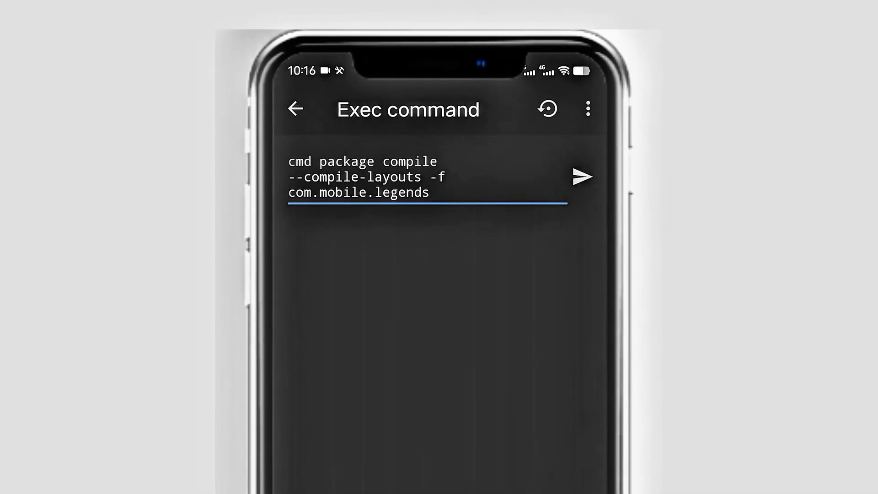
{"action": "left_click", "coordinate": [582, 177]}
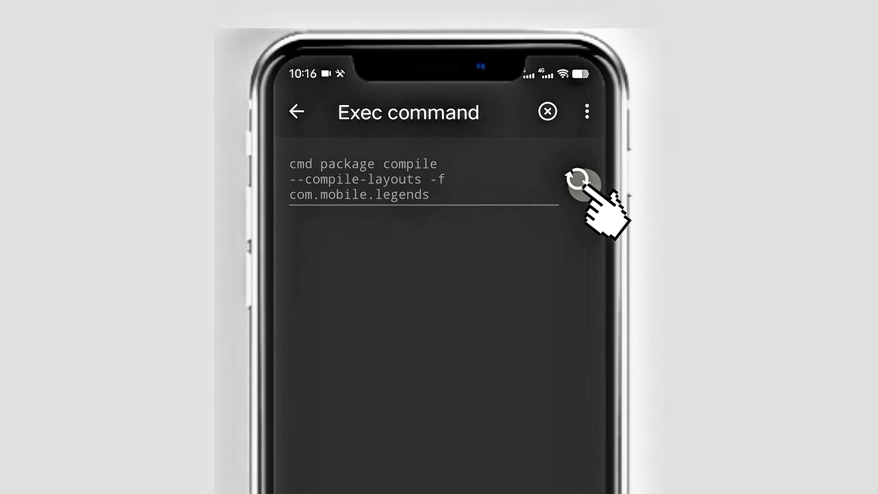
{"action": "left_click", "coordinate": [579, 179]}
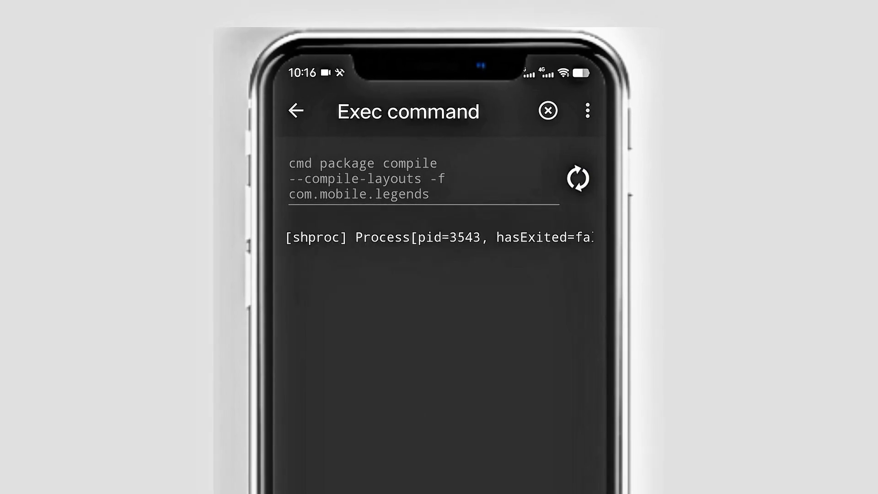
{"action": "left_click", "coordinate": [579, 177]}
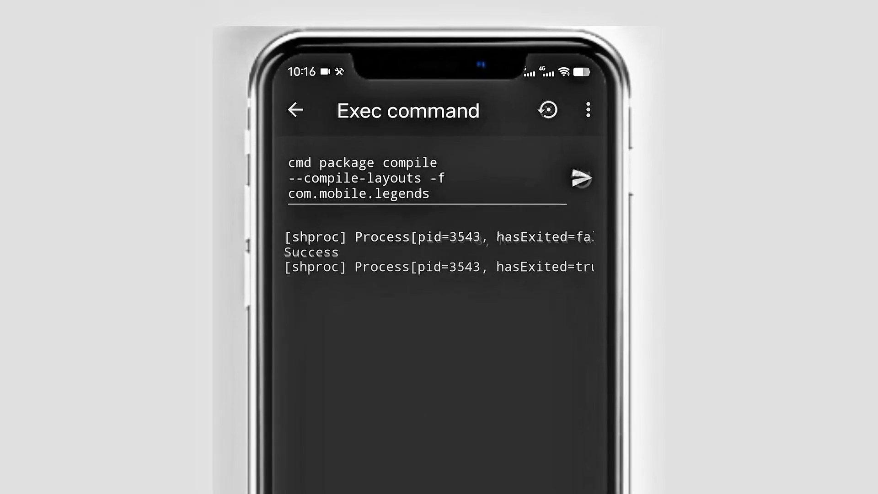